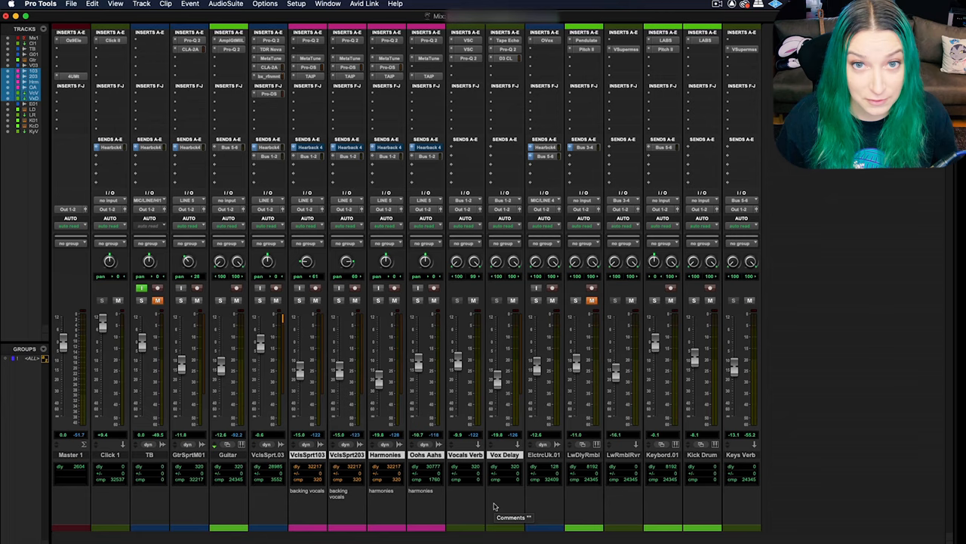
Start a new track, try Video Track and Basic Folder, then pick Stereo Routing Folder
click(148, 6)
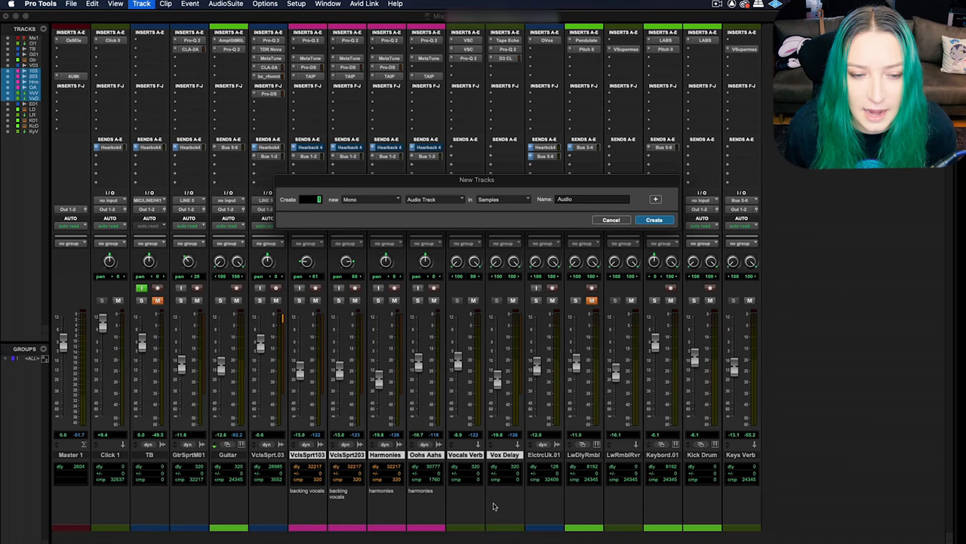
click(434, 198)
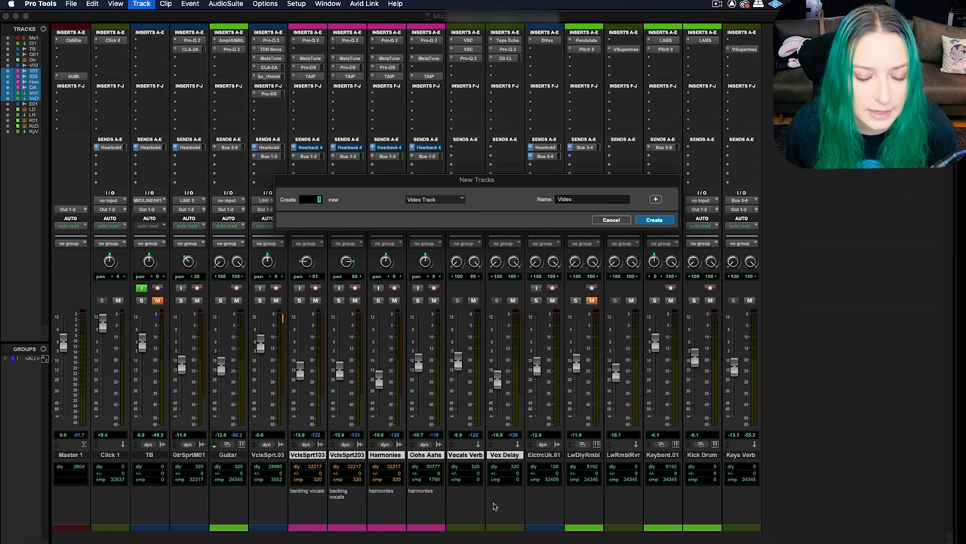
click(434, 199)
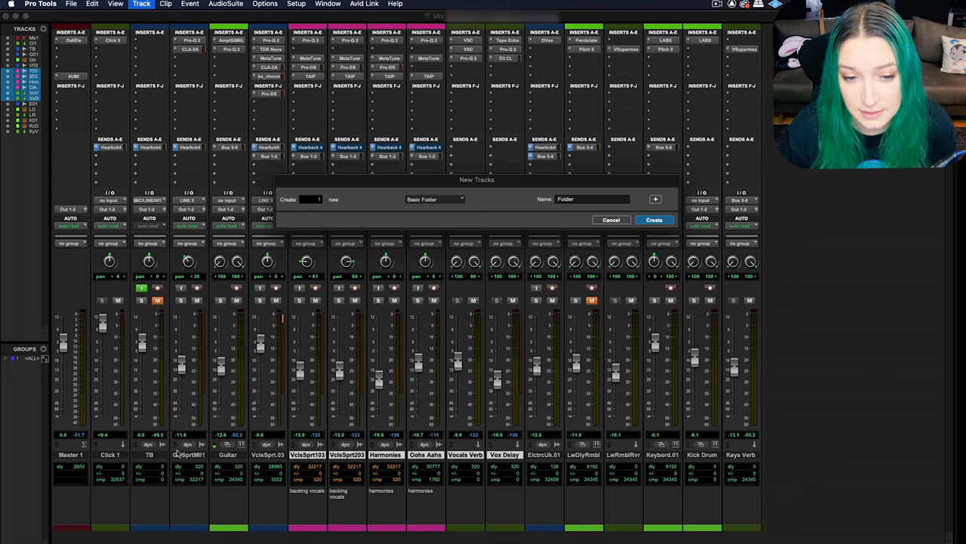
click(434, 200)
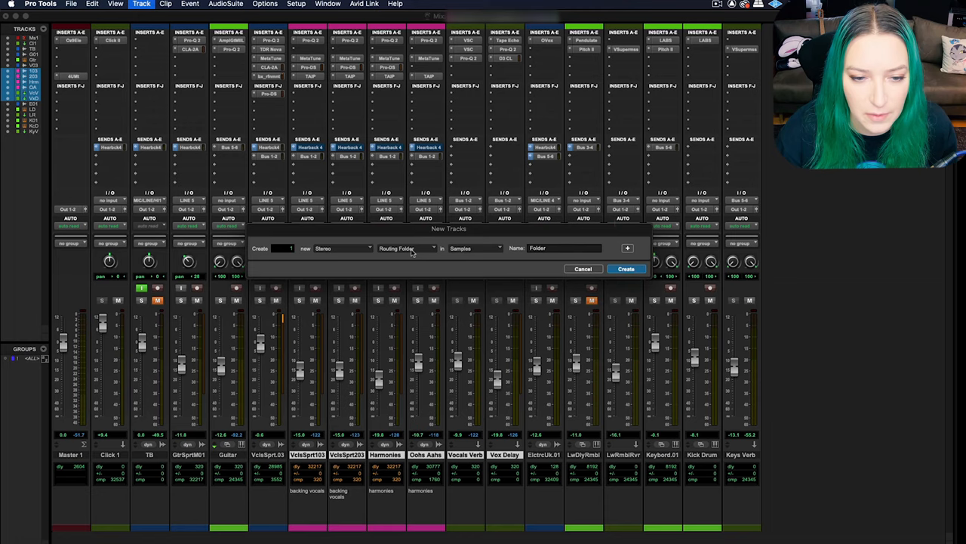
click(408, 248)
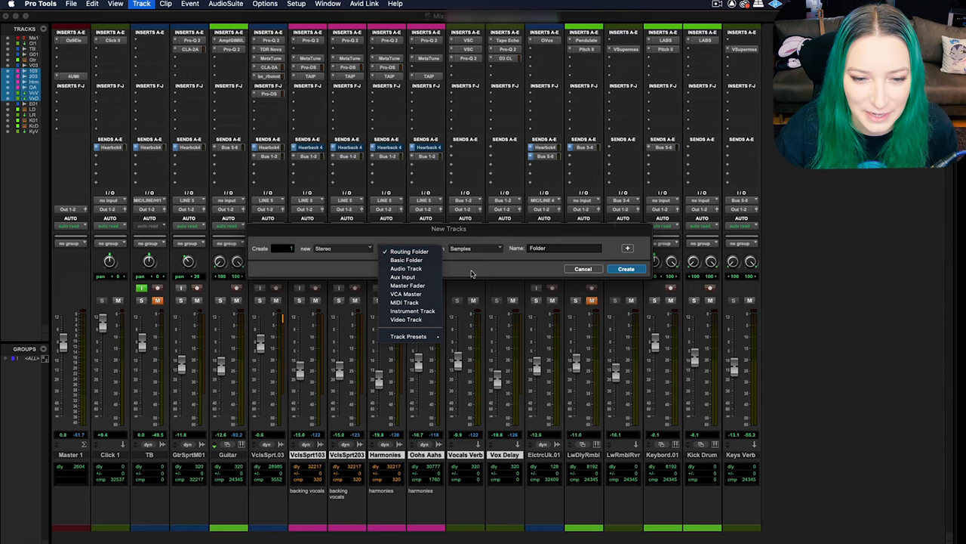
click(626, 268)
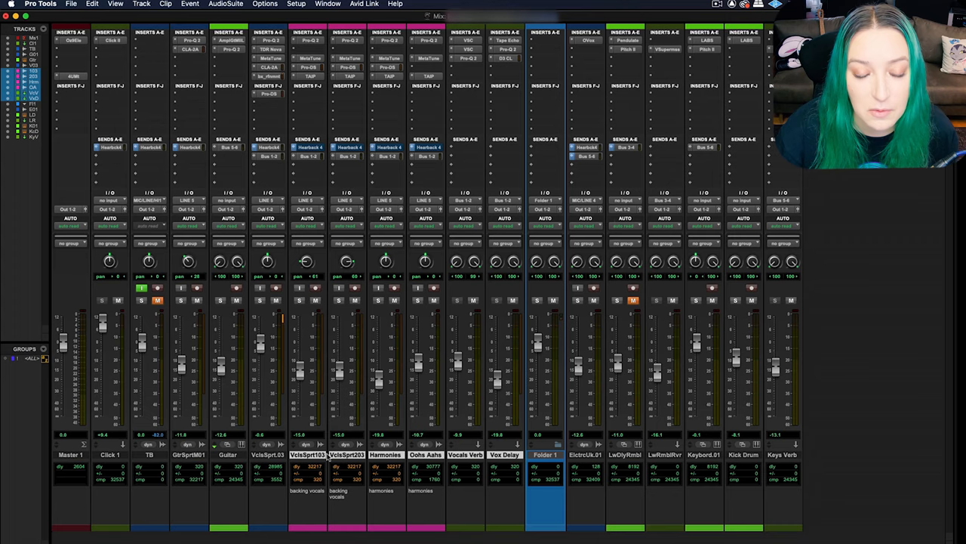
Move the VclsSprt103 through Vox Delay vocal tracks into new basic folder Folder 2
right_click(321, 452)
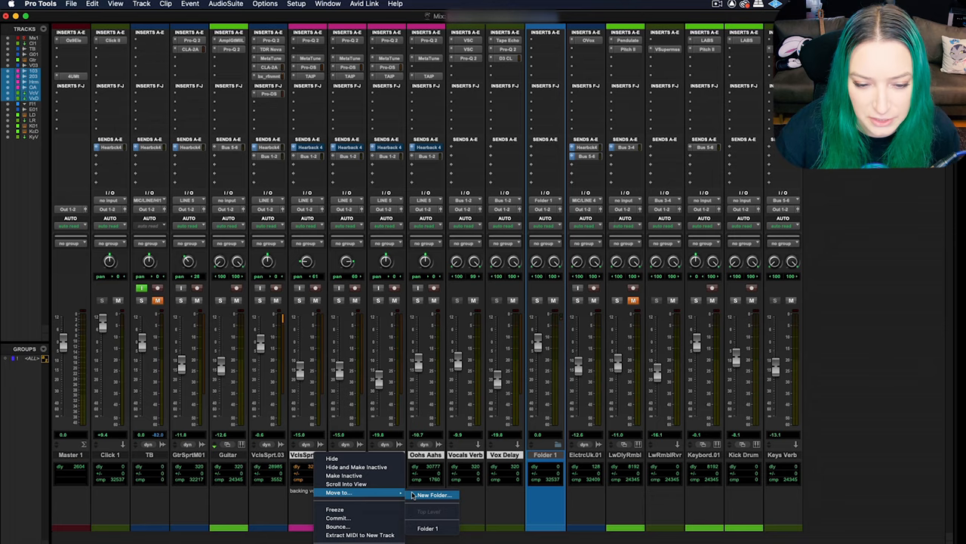
click(449, 494)
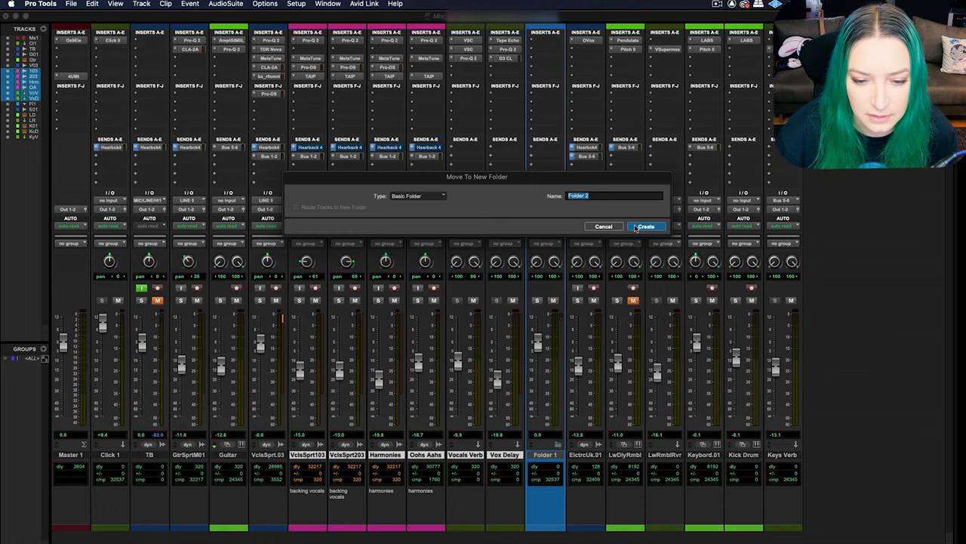
click(647, 226)
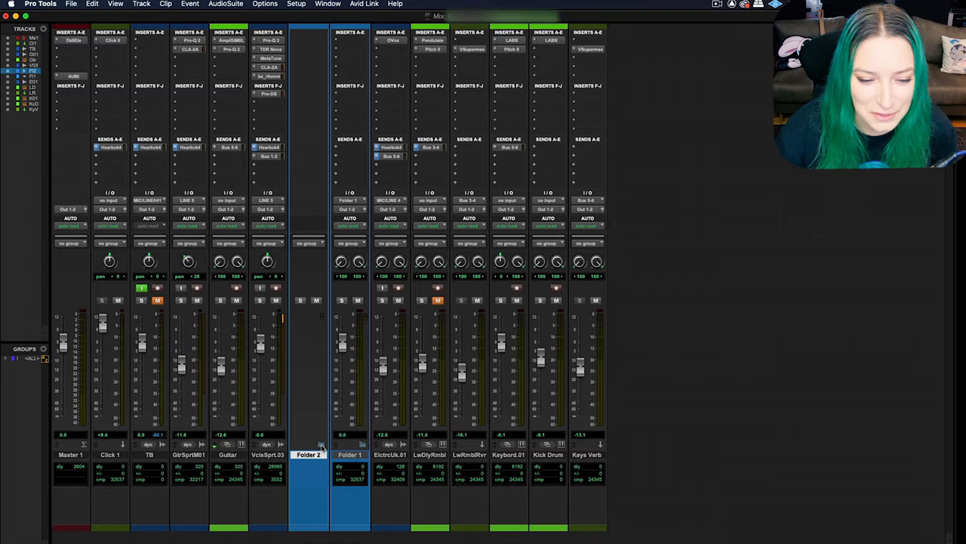
Expand Folder 2 to show its vocal tracks, then cancel the New Track dialog
click(144, 6)
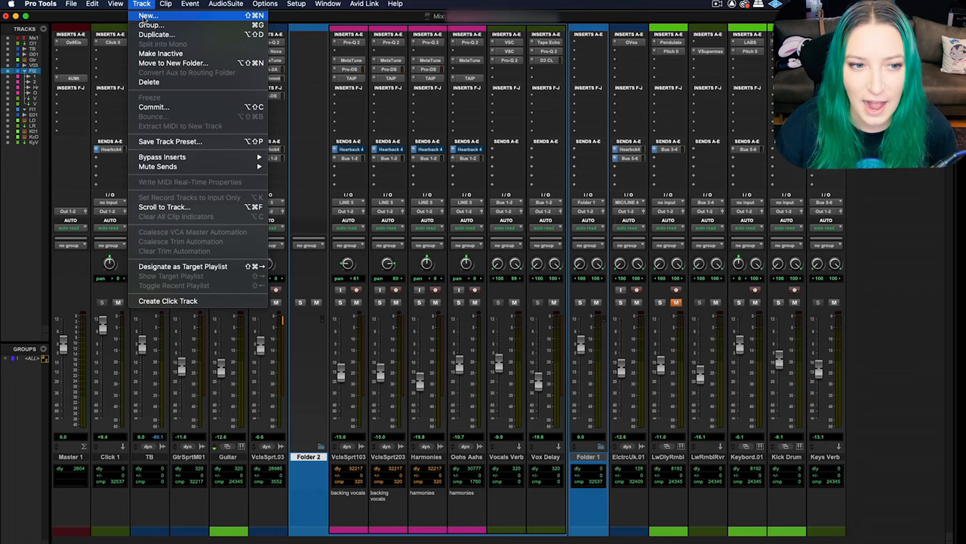
click(154, 17)
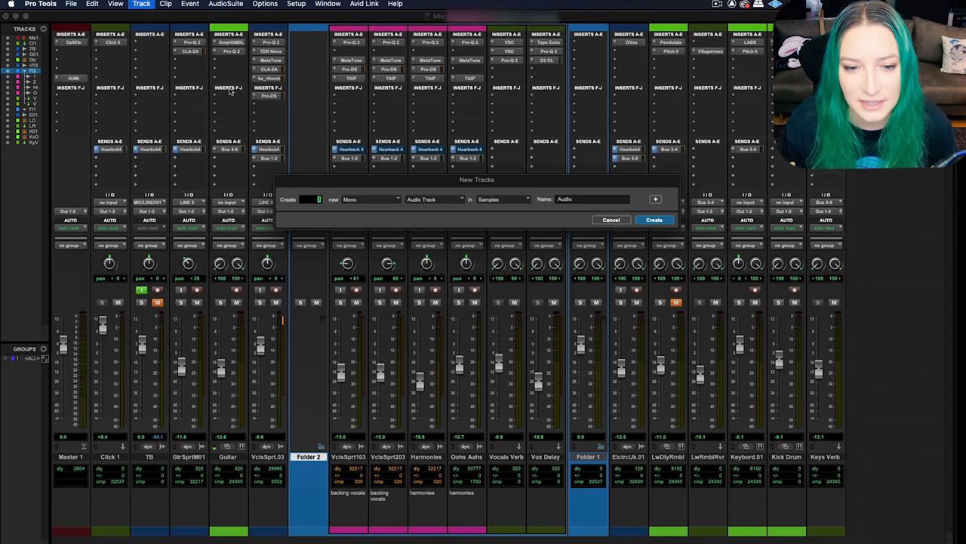
click(434, 199)
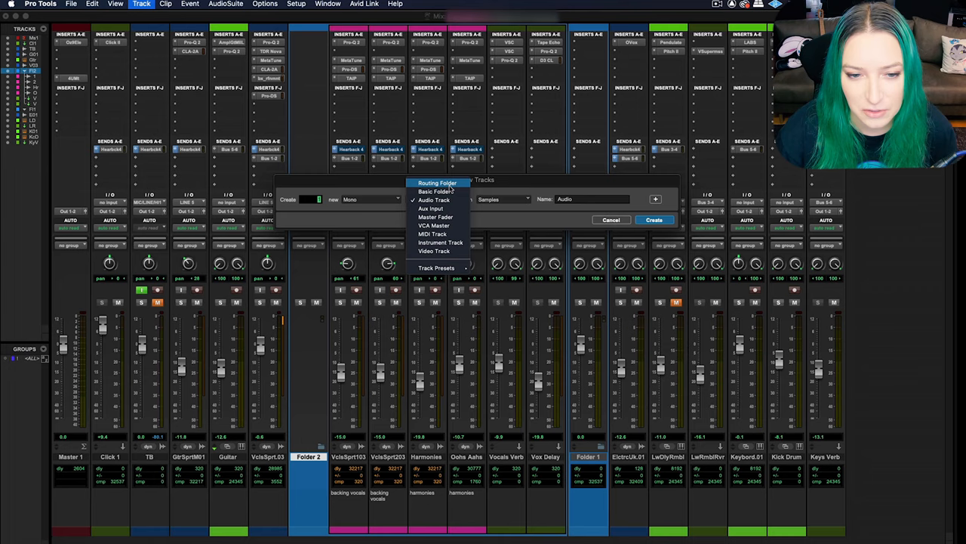
click(611, 219)
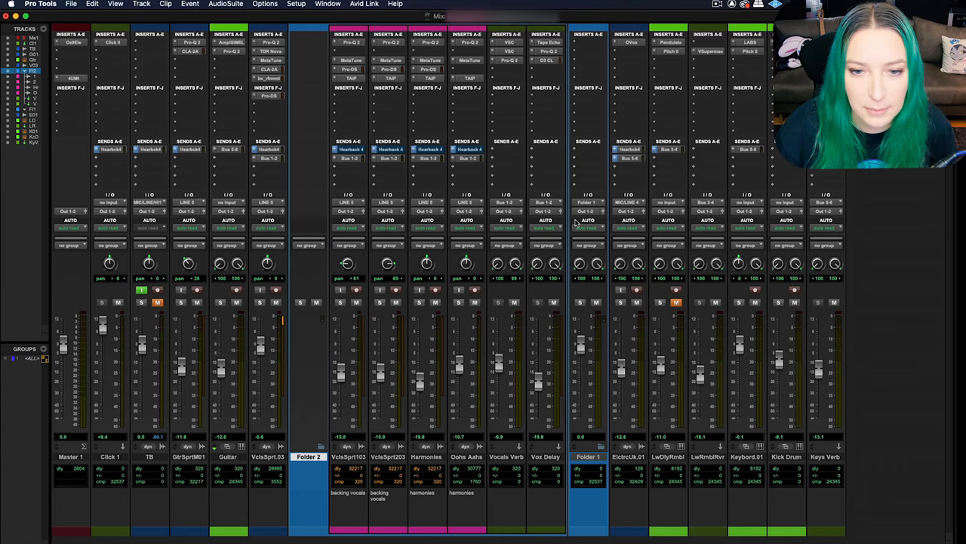
mouse_move(594, 371)
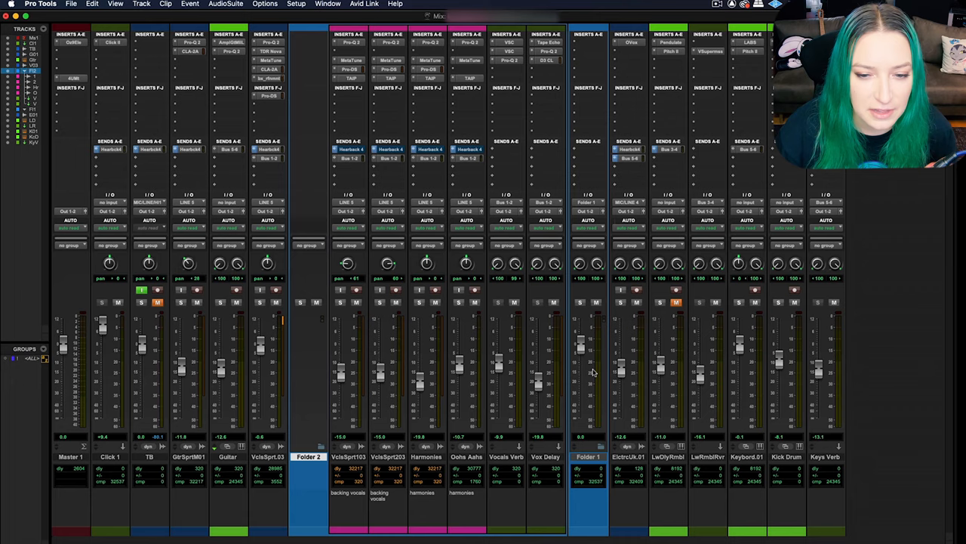
mouse_move(298, 318)
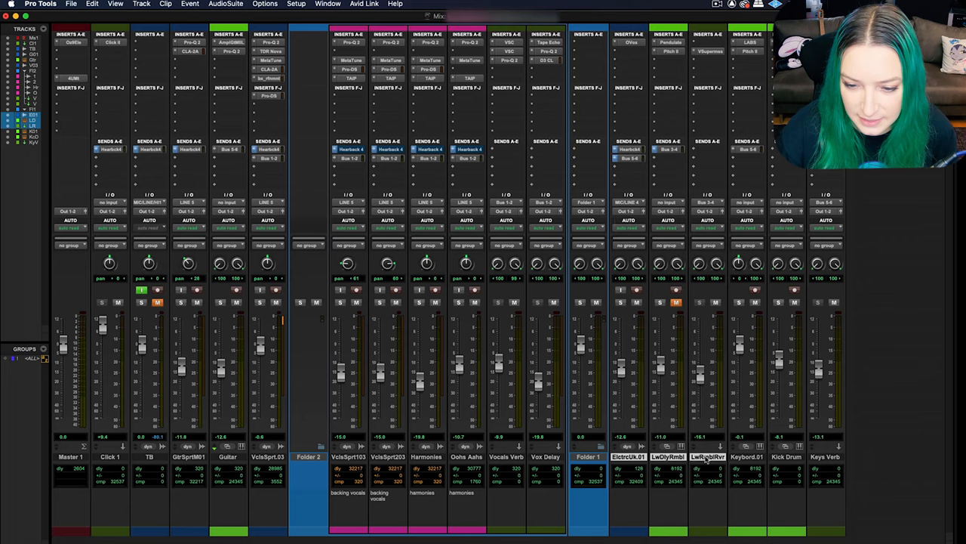
right_click(712, 452)
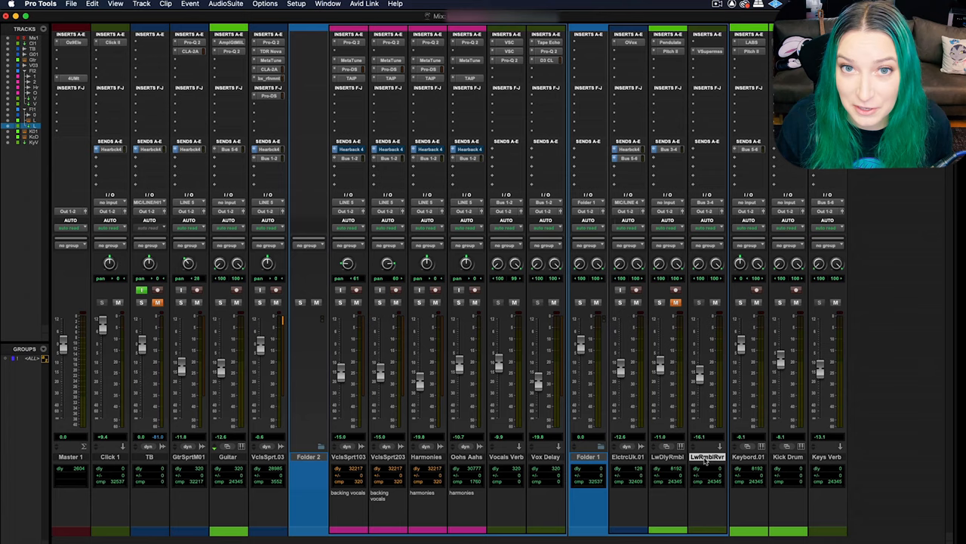
Create a mono audio track in Samples, named Audio 1
click(153, 7)
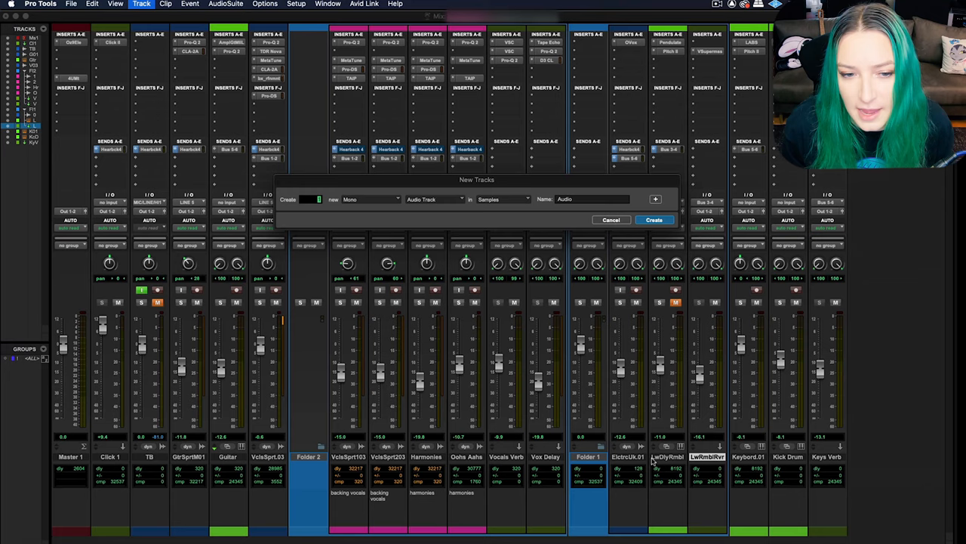
click(655, 219)
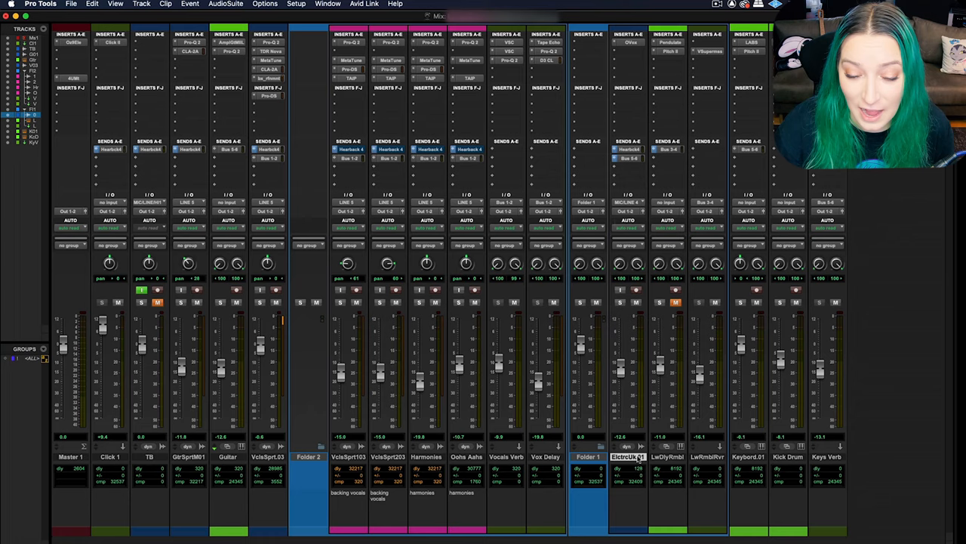
click(153, 9)
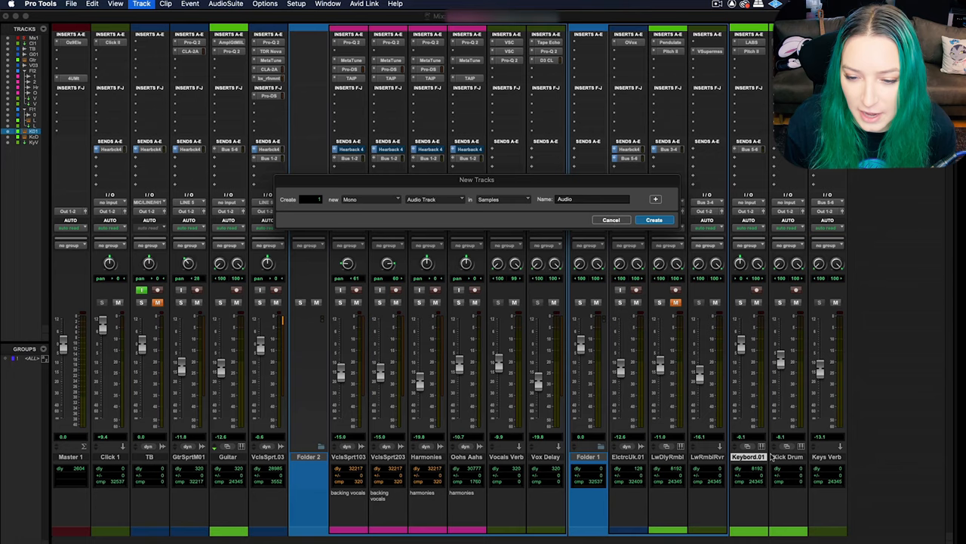
click(655, 219)
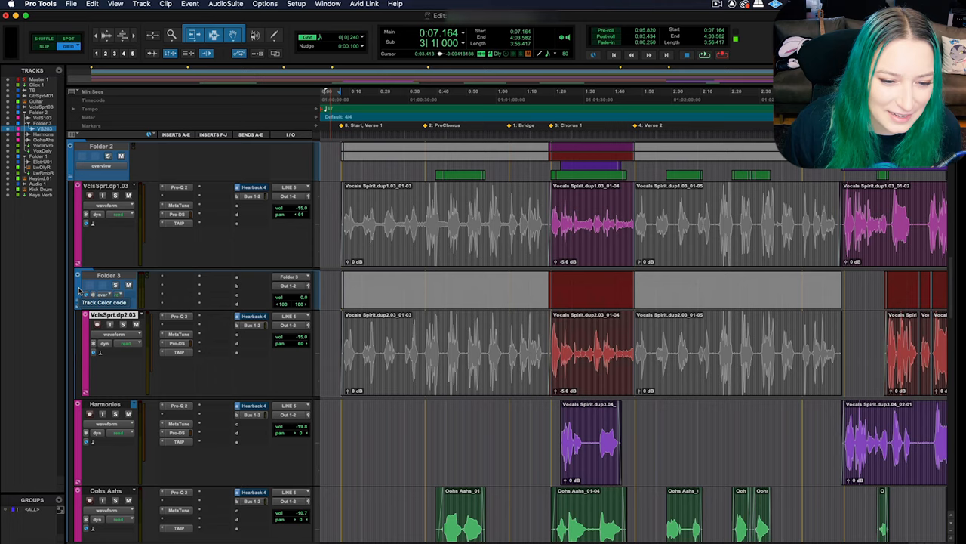
Rename the Folder 3 track to 'Vox Dups'
double_click(111, 275)
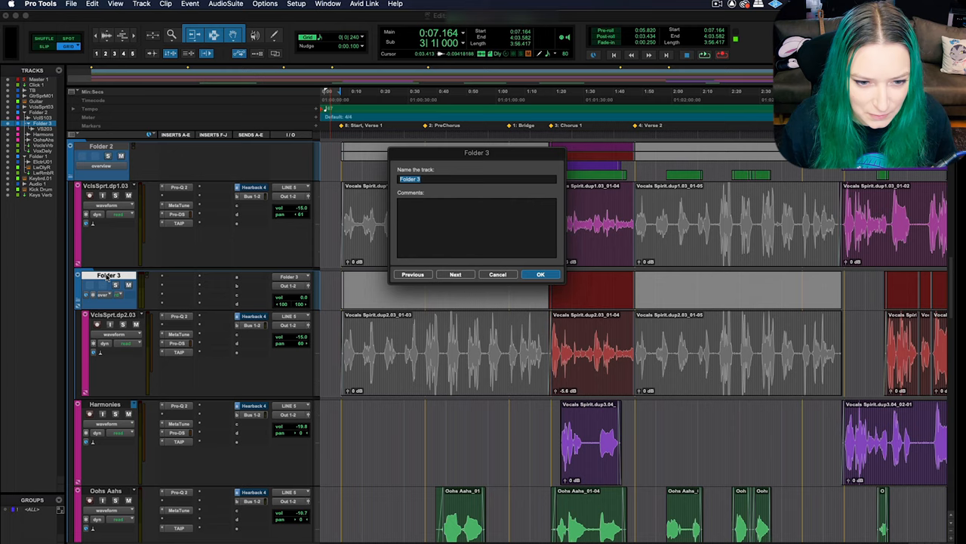
text(Vox Dups)
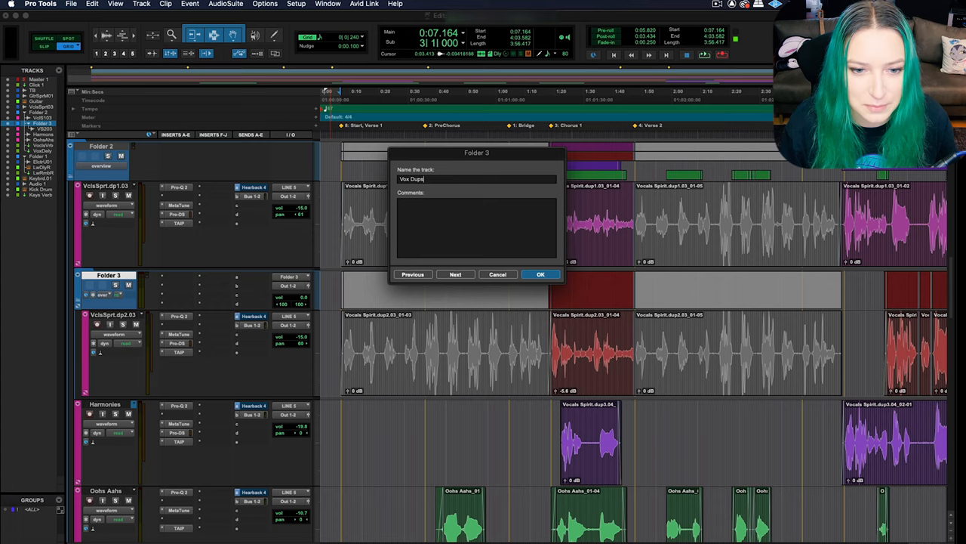
click(541, 274)
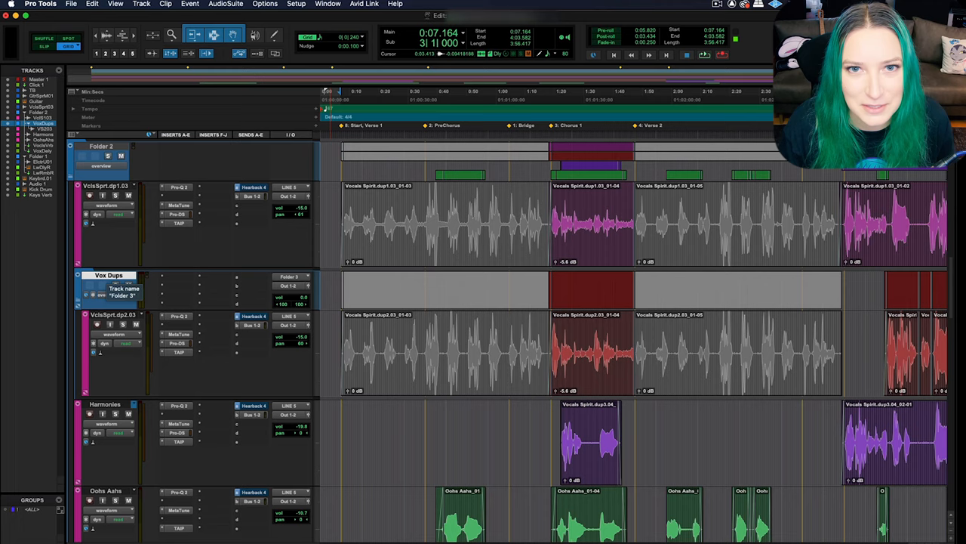